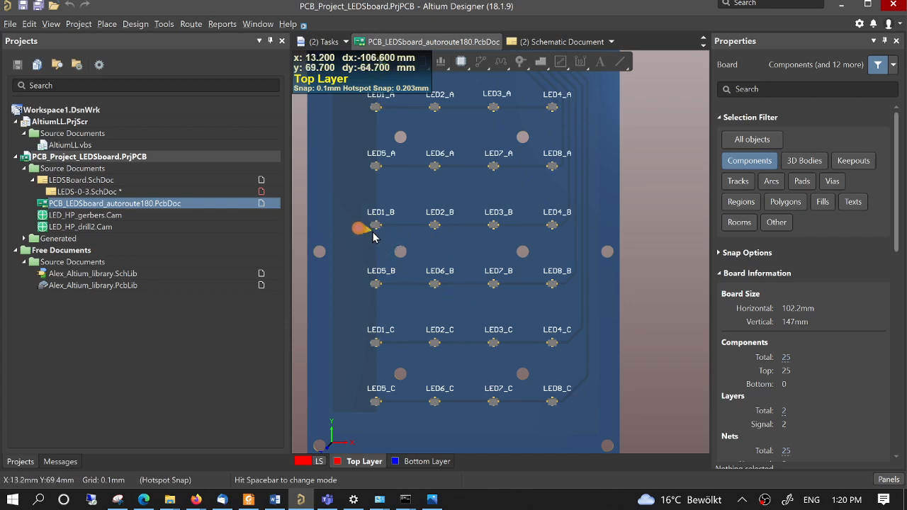
{"action": "mouse_move", "coordinate": [476, 272]}
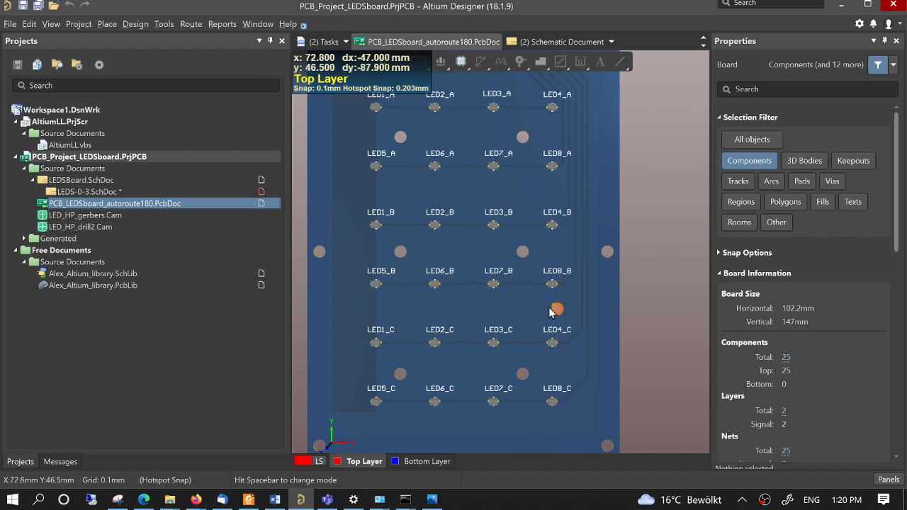
{"action": "mouse_move", "coordinate": [485, 328]}
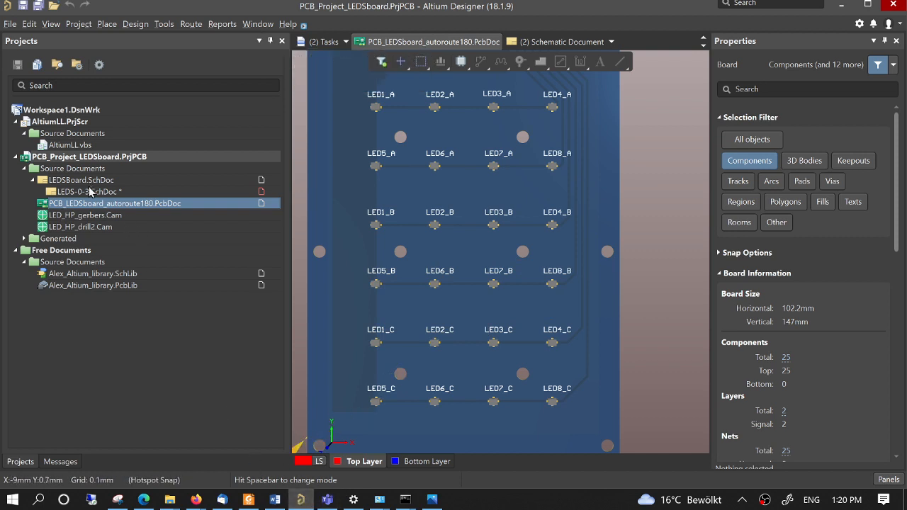
- Open LEDS-0-3.SchDoc from the Projects panel
{"action": "left_click", "coordinate": [88, 191]}
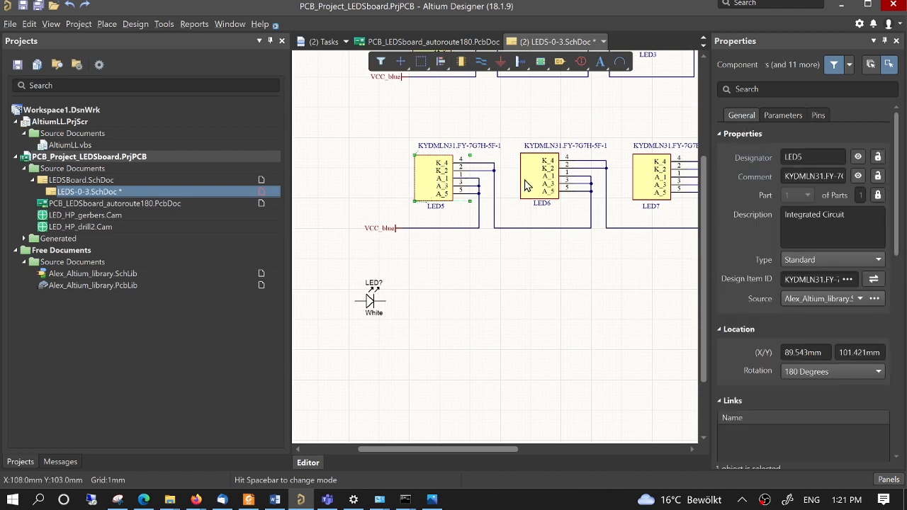
{"action": "mouse_move", "coordinate": [473, 301]}
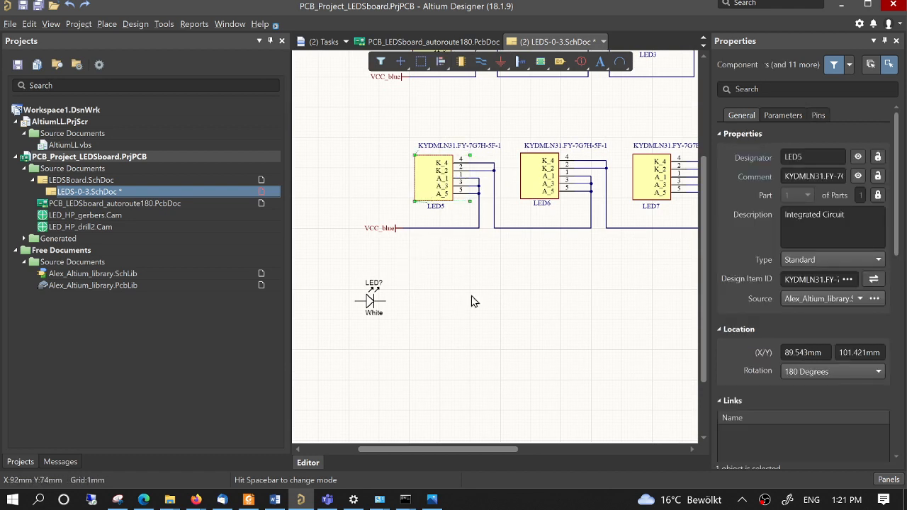
{"action": "mouse_move", "coordinate": [418, 304]}
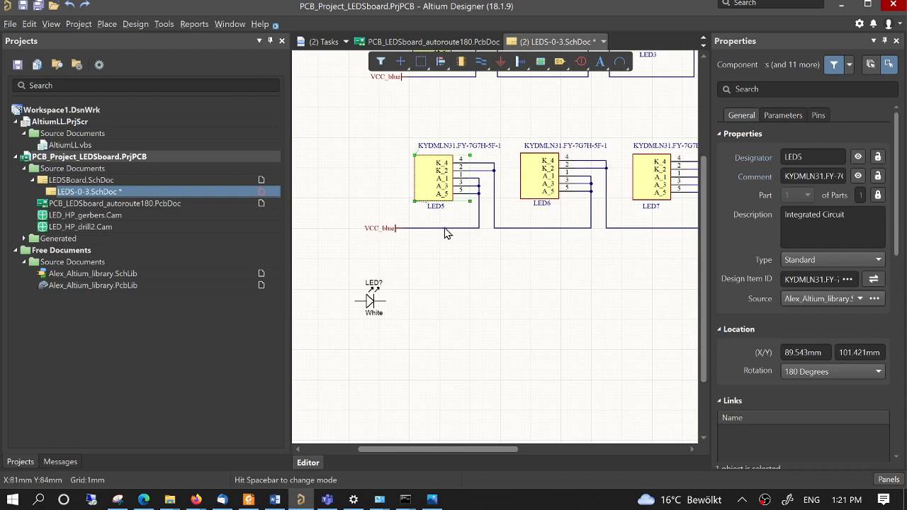
{"action": "mouse_move", "coordinate": [408, 272]}
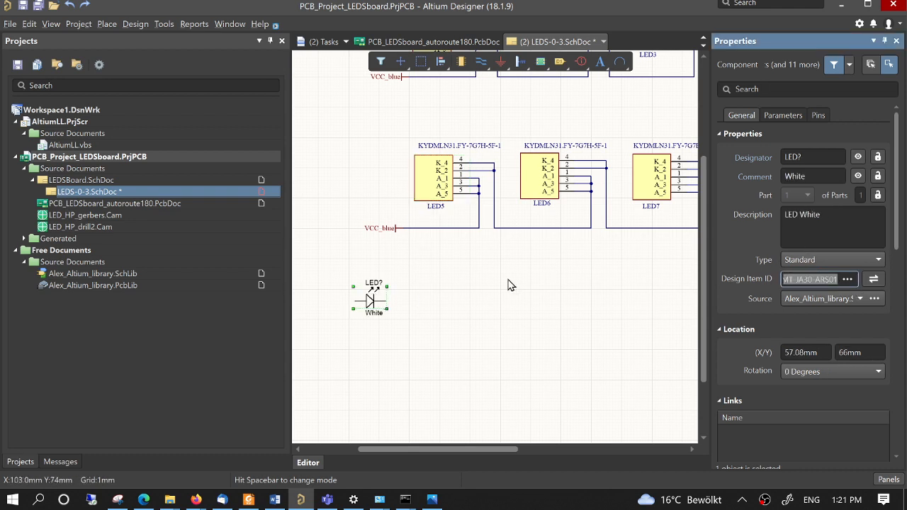
- Replace the selected old LED part with the white LED library part, keeping it as LED5
{"action": "left_click", "coordinate": [436, 177]}
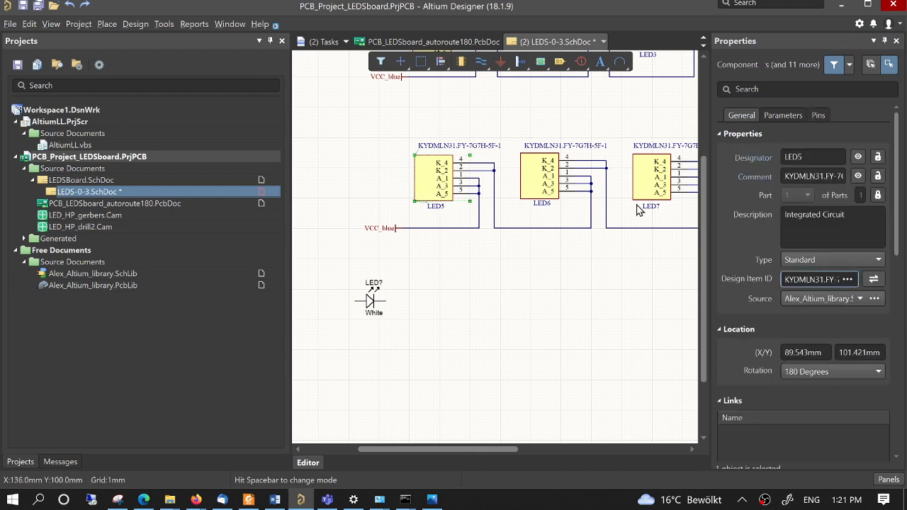
{"action": "left_click", "coordinate": [819, 278]}
{"action": "type", "text": "VIT-JA30-ARS01"}
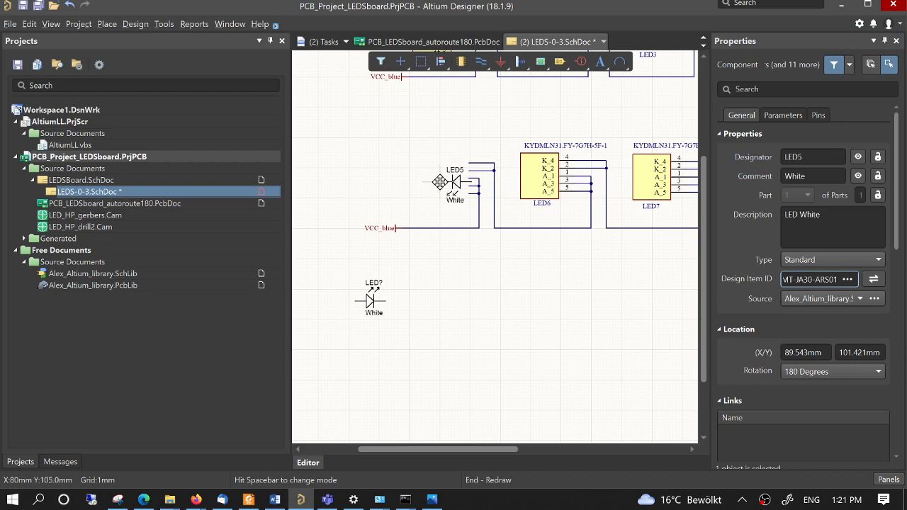
{"action": "key", "text": "Left"}
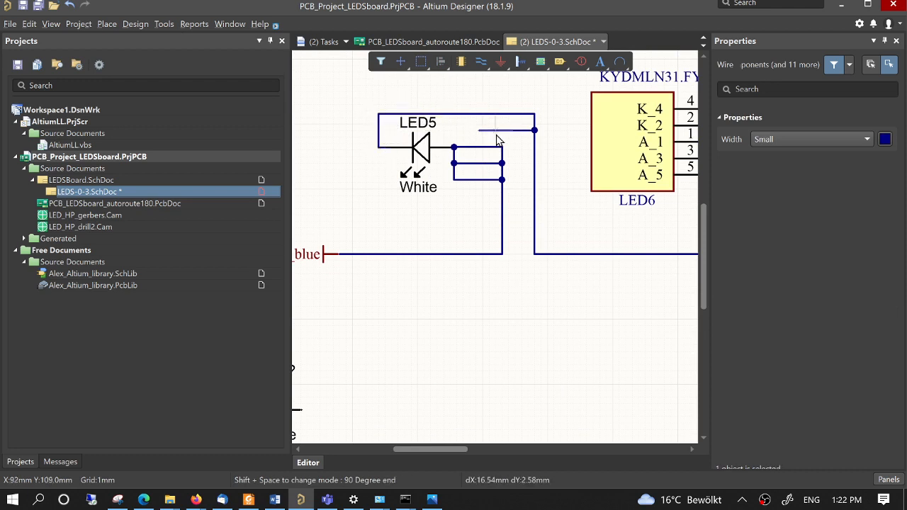
{"action": "mouse_move", "coordinate": [481, 119]}
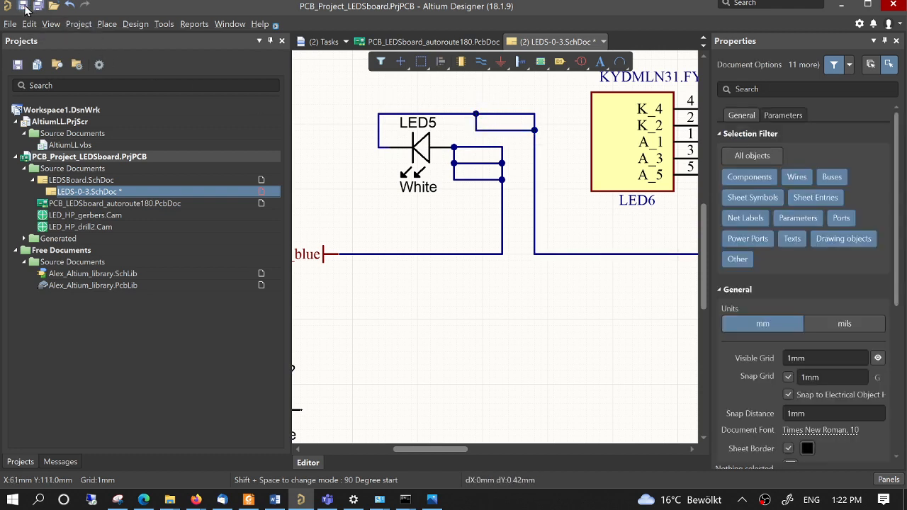
- Update the PCB document from the schematic and execute all engineering changes in the ECO
{"action": "left_click", "coordinate": [78, 23]}
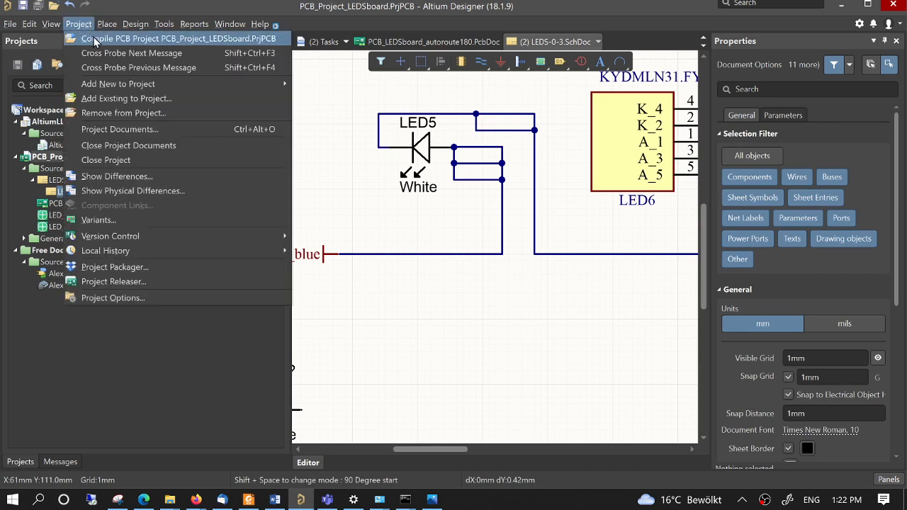
{"action": "left_click", "coordinate": [136, 23]}
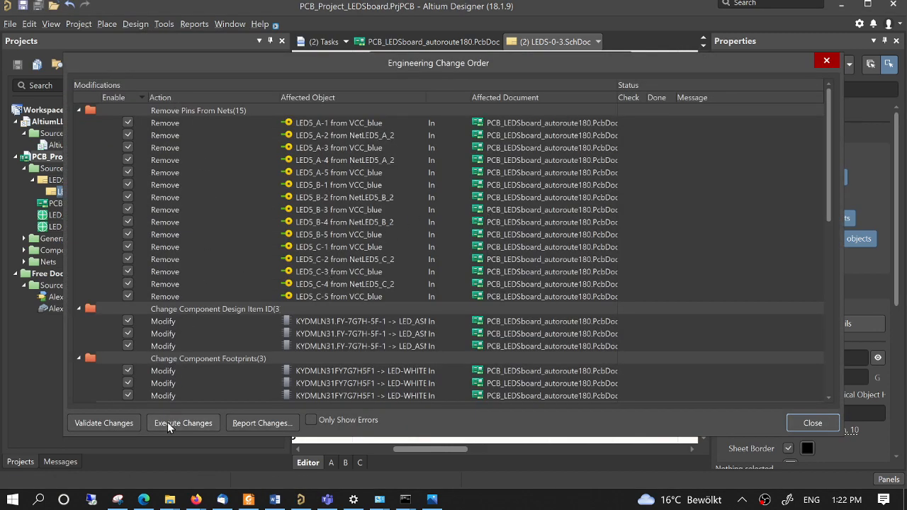
{"action": "left_click", "coordinate": [183, 423]}
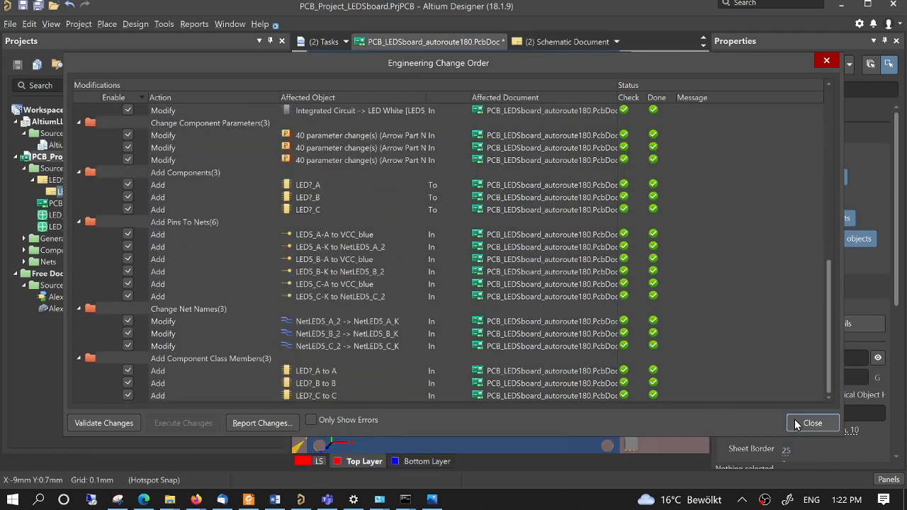
{"action": "left_click", "coordinate": [812, 423]}
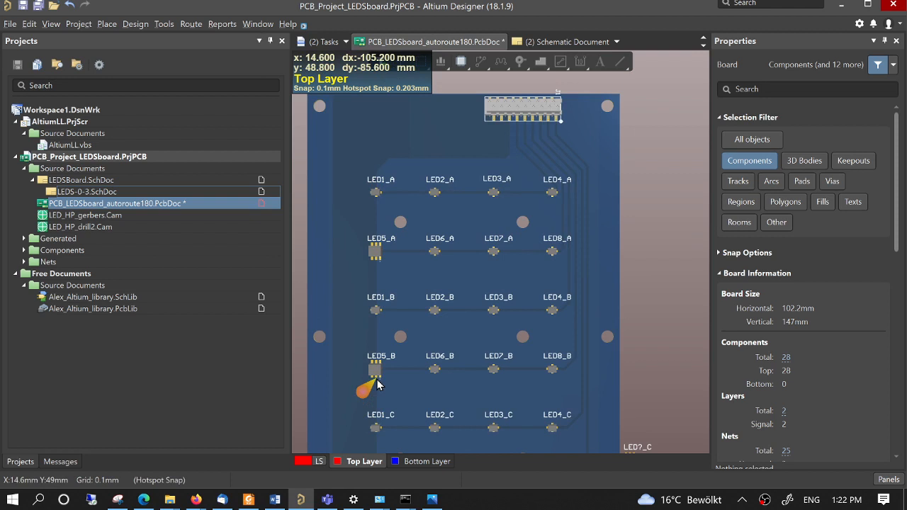
- Move the new LED5_B footprint onto its original grid location on the board
{"action": "left_click_drag", "start_coordinate": [369, 386], "coordinate": [456, 262]}
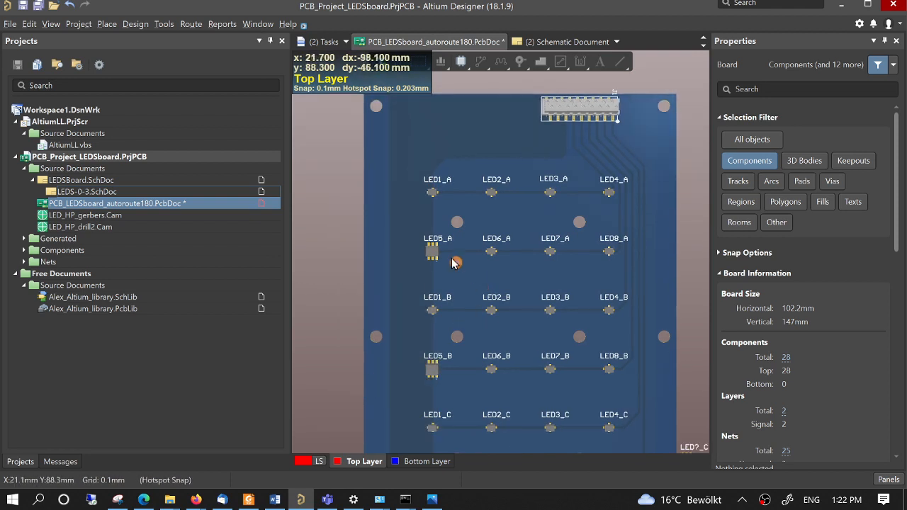